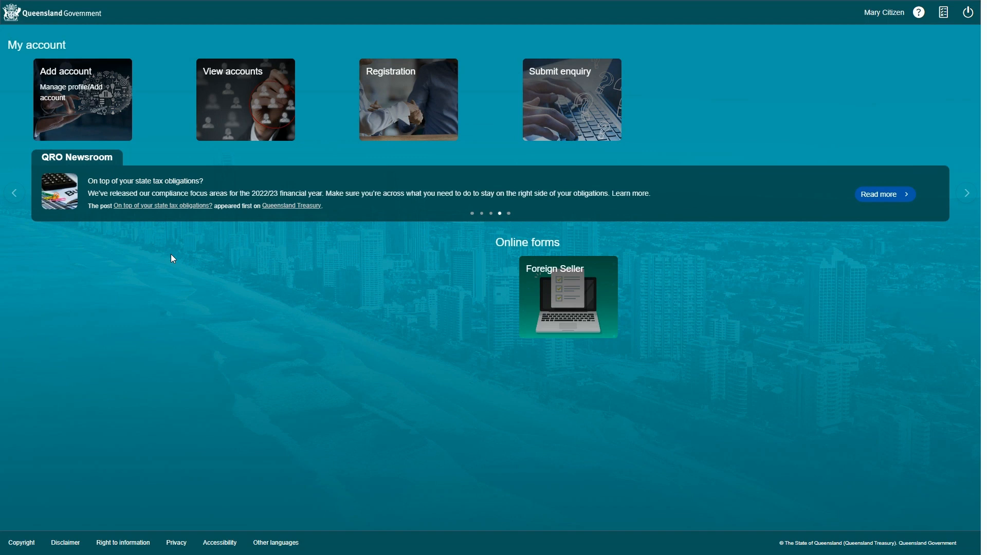
mouse_move(250, 96)
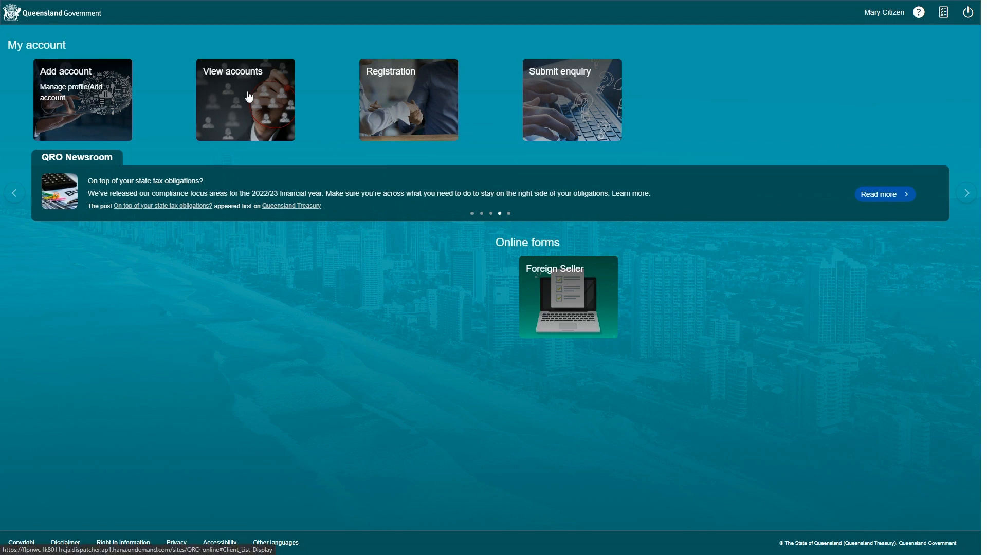
Open the client accounts list and select OSR Test Trust
click(249, 98)
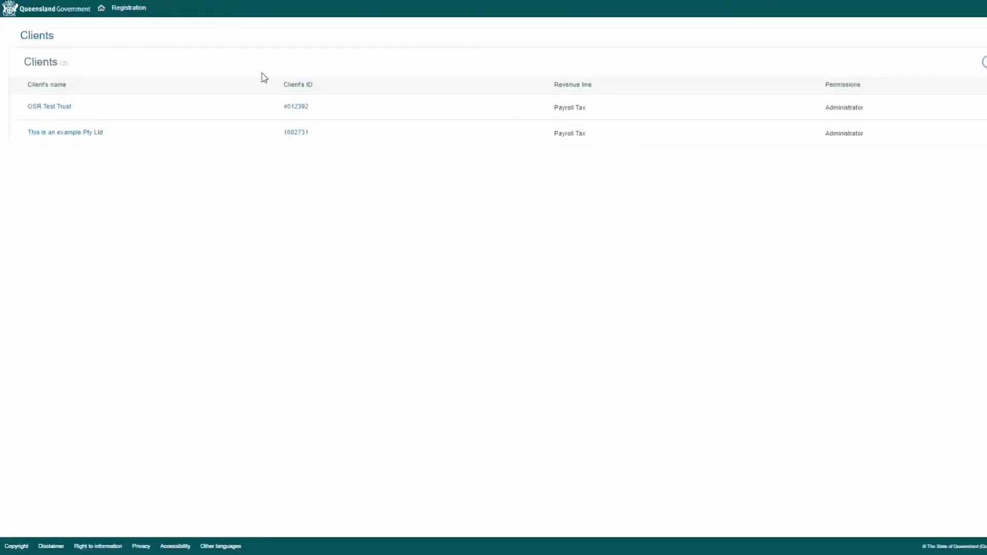
click(49, 107)
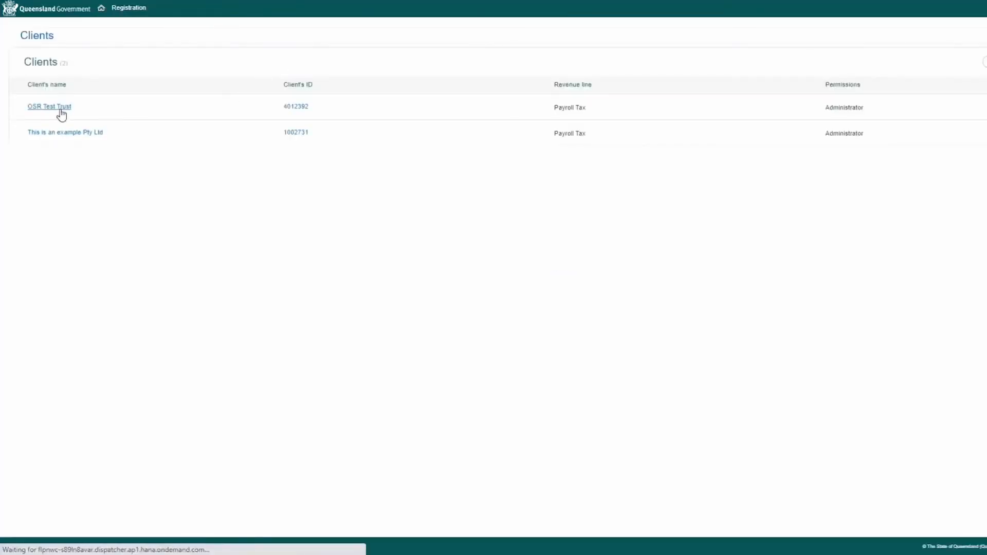
Show OSR Test Trust's payroll tax permissions for all four people
click(49, 107)
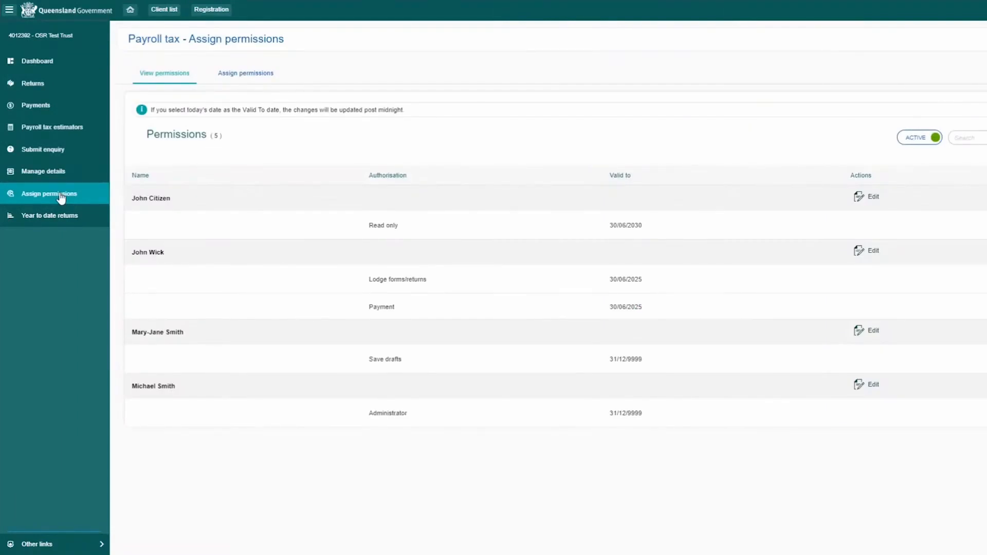
mouse_move(346, 197)
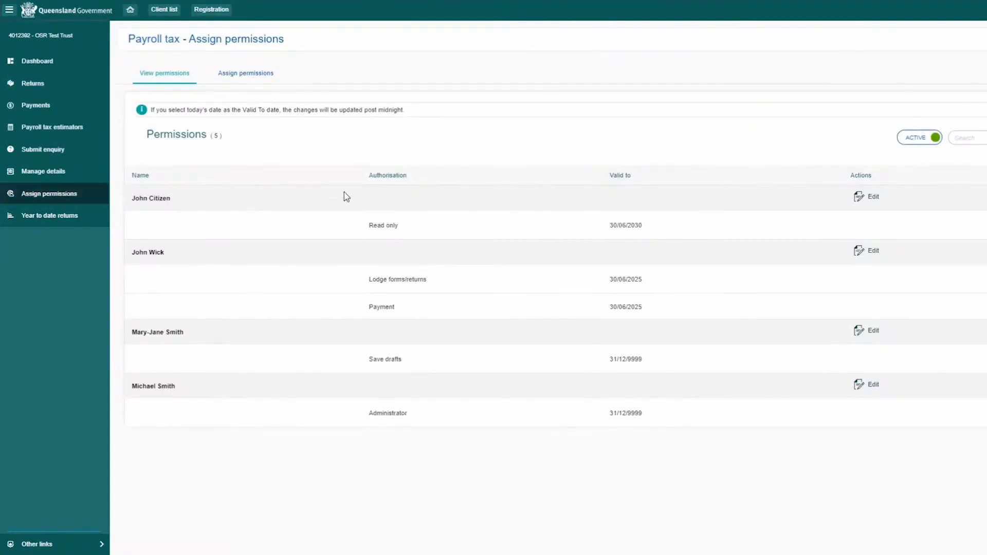
mouse_move(570, 203)
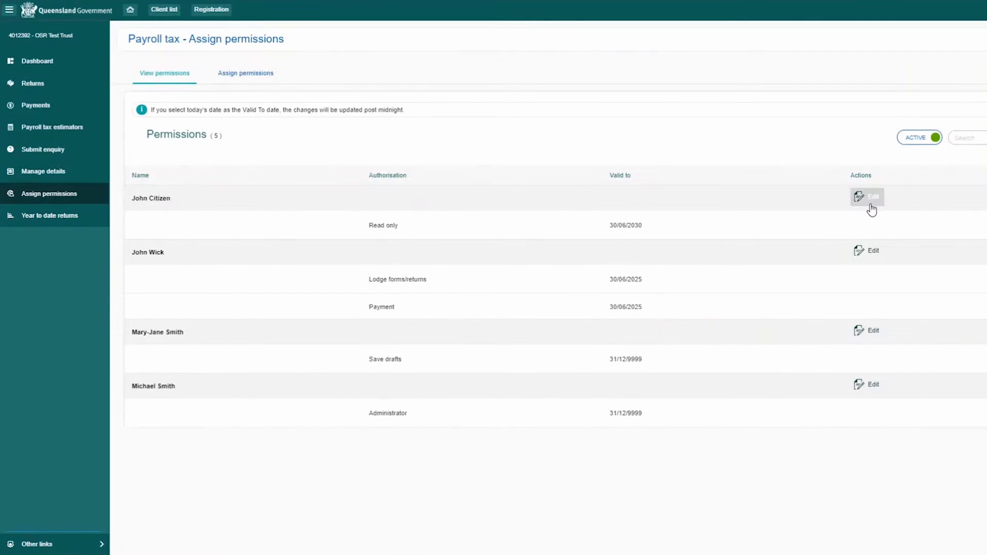
Change John Citizen's authorisation to Payment and add a second authorisation
click(867, 197)
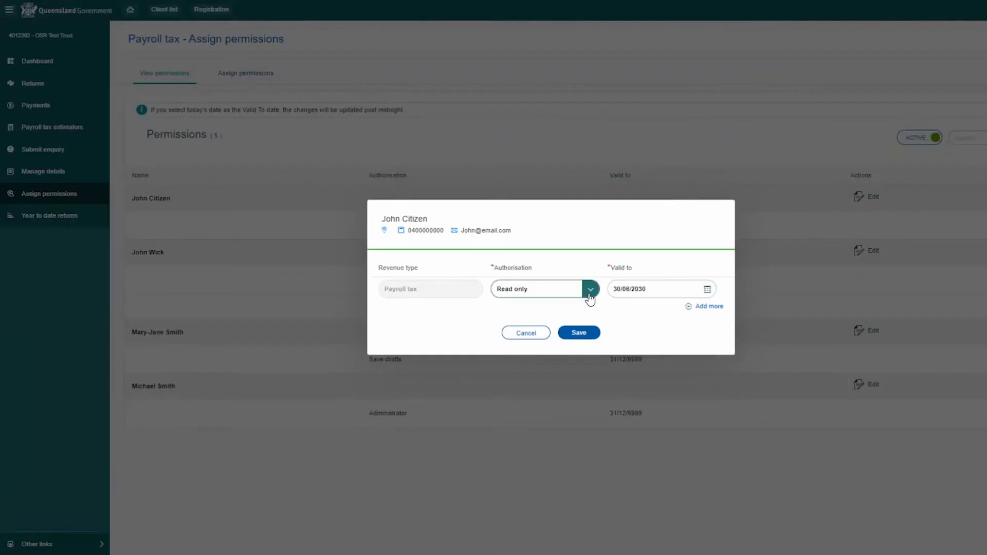
click(590, 289)
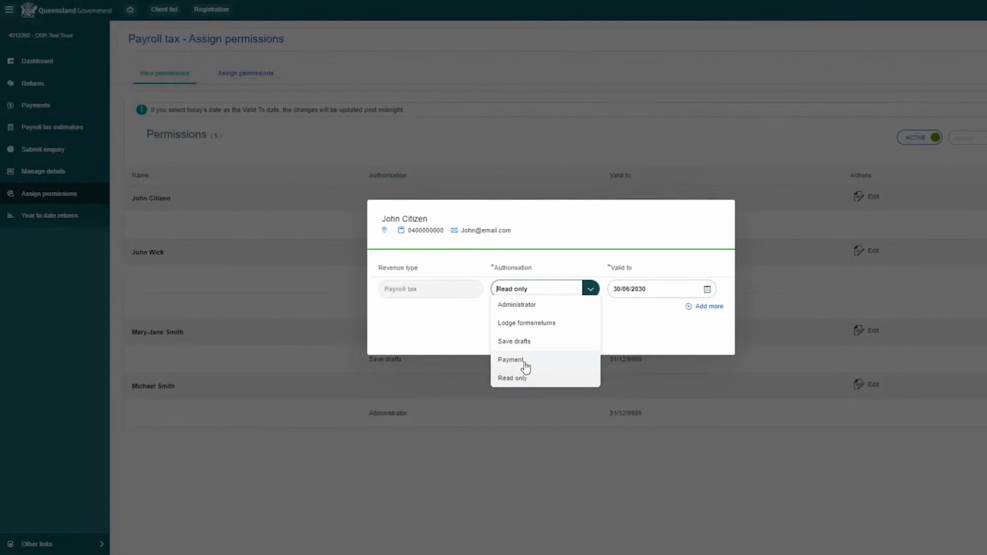
click(510, 360)
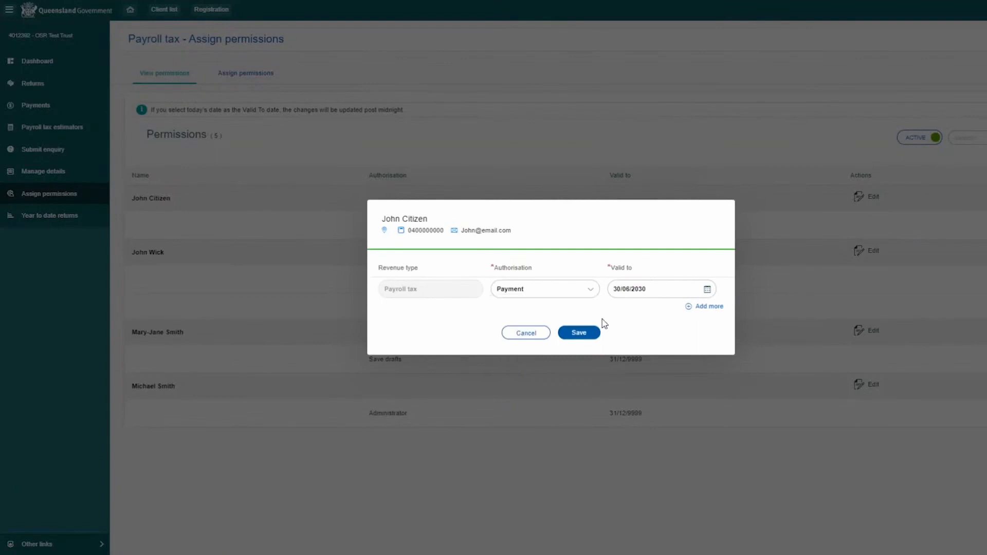
click(709, 307)
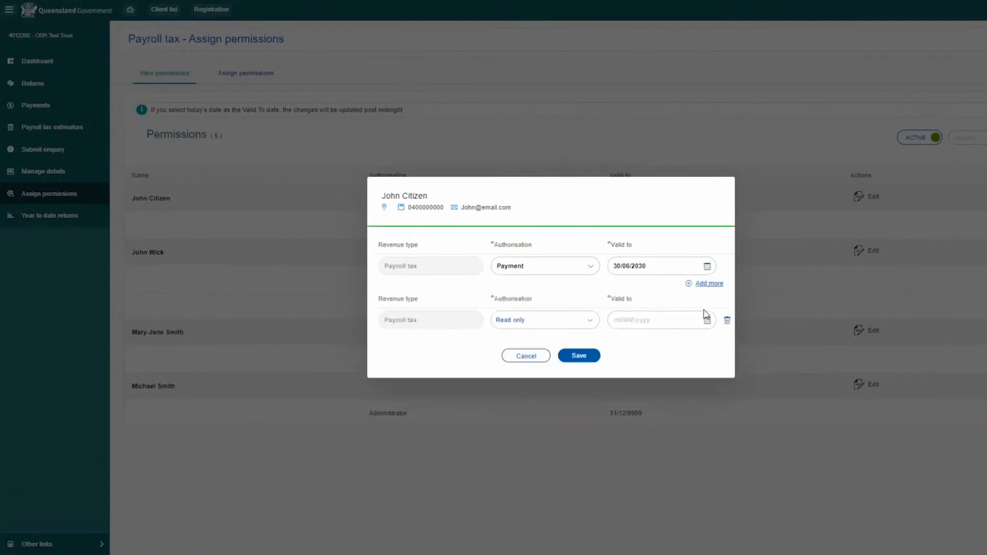
click(544, 320)
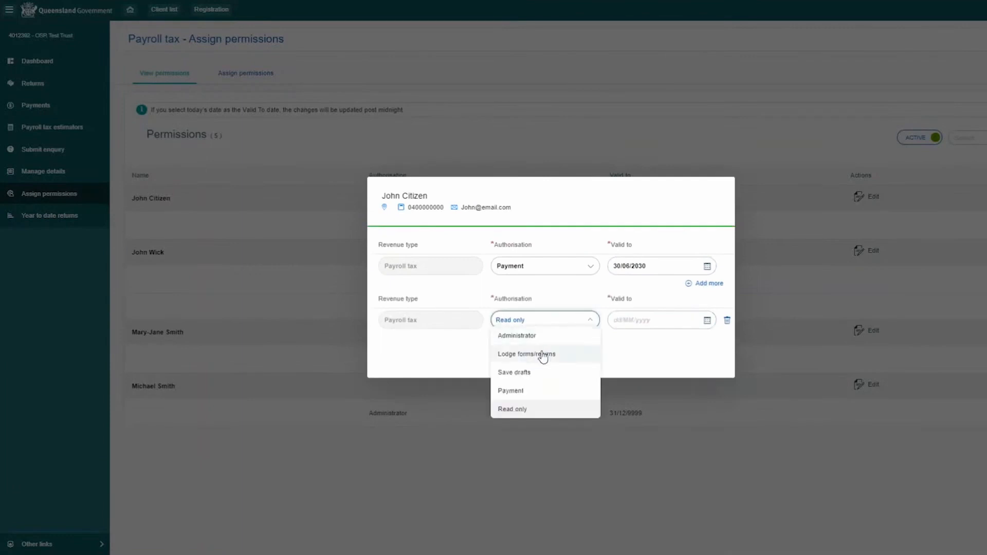
Set the second authorisation to Save drafts valid to 30/06/2030 and save
click(514, 373)
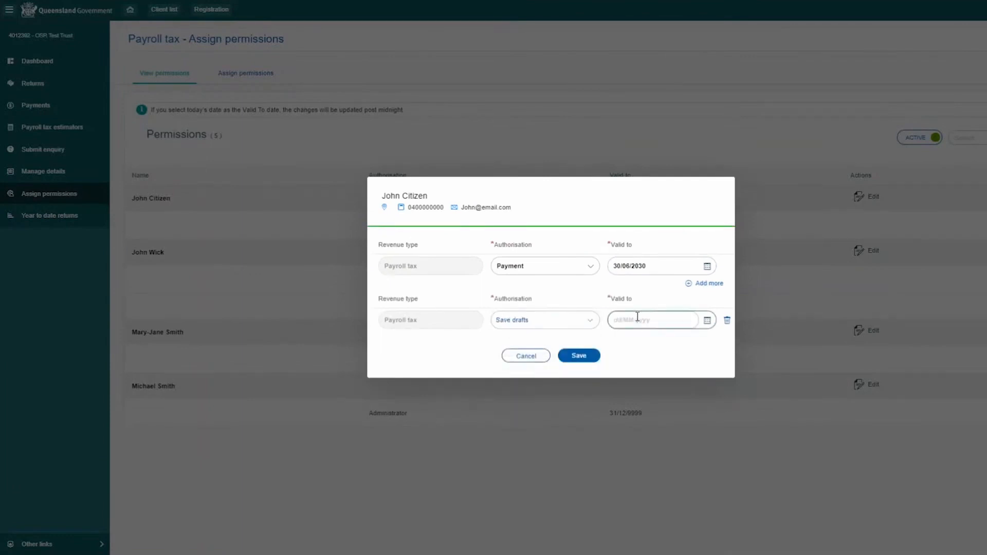
text(30/6)
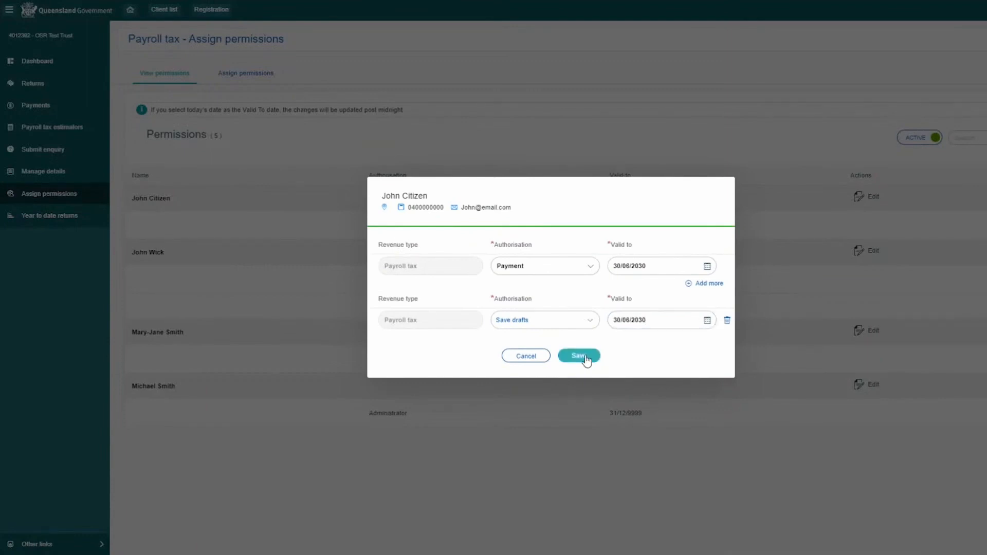
click(579, 356)
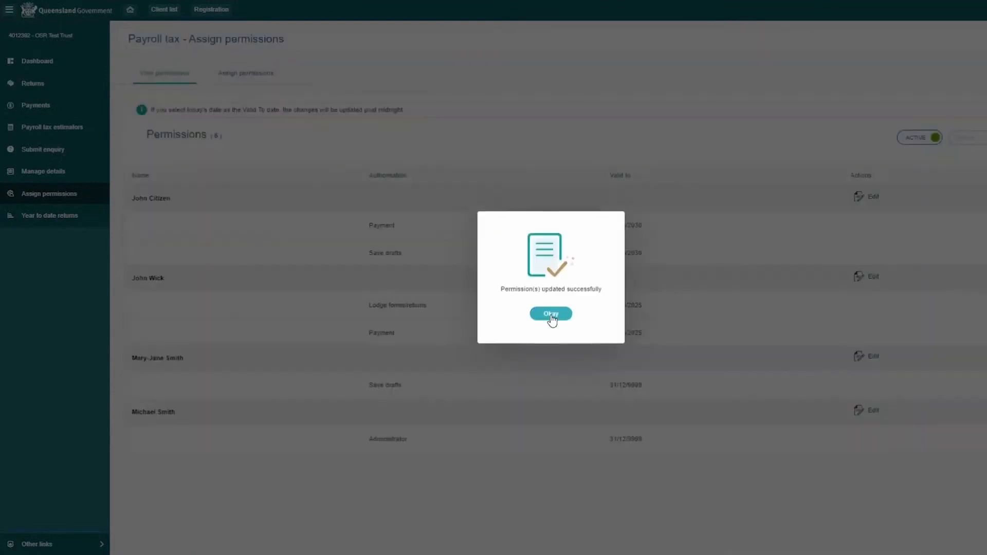
click(551, 314)
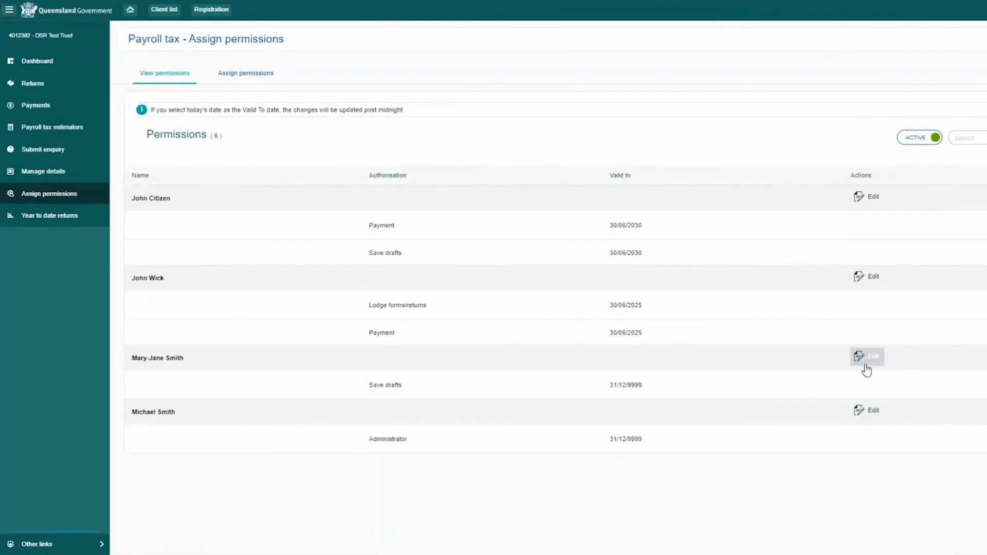
click(867, 356)
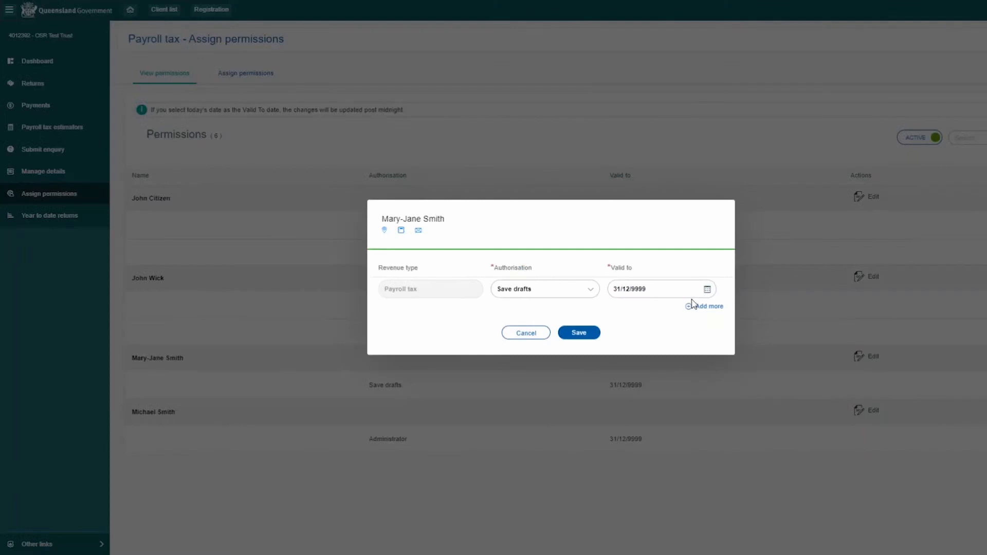
click(654, 289)
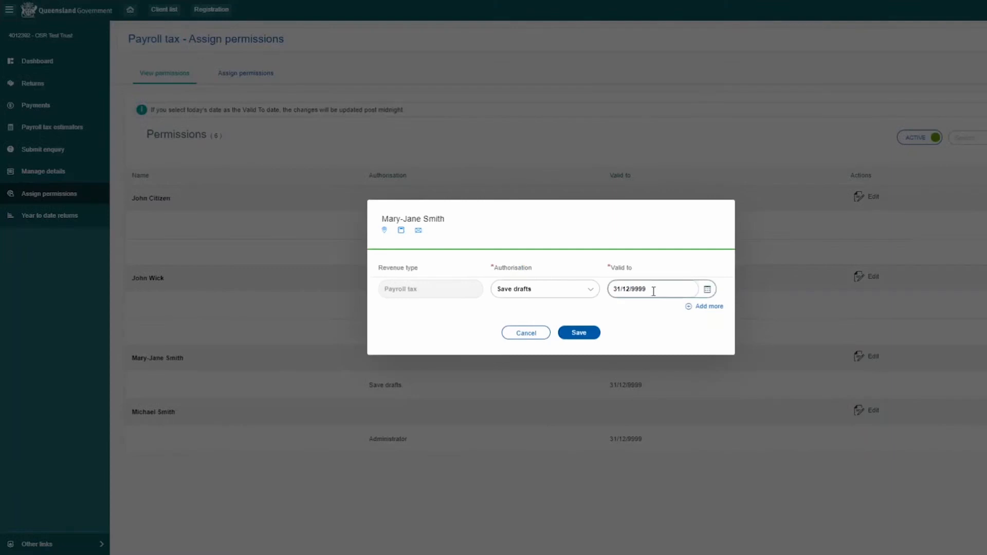
double_click(636, 289)
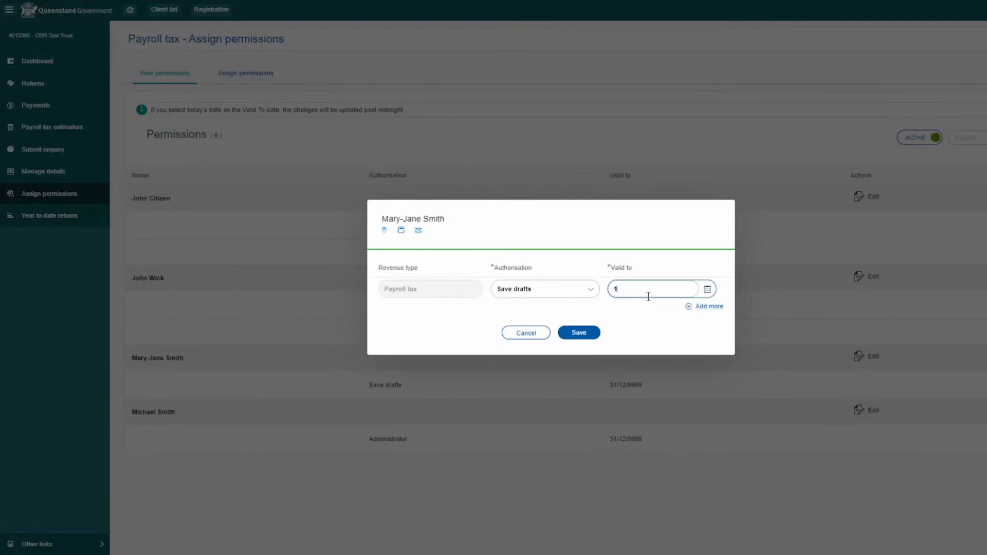
text(1/7/2020)
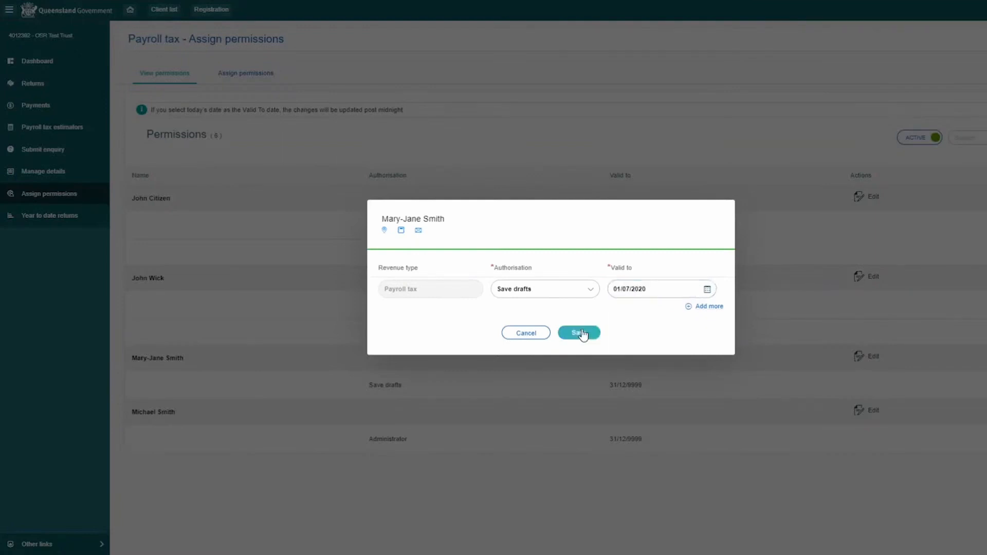
click(579, 333)
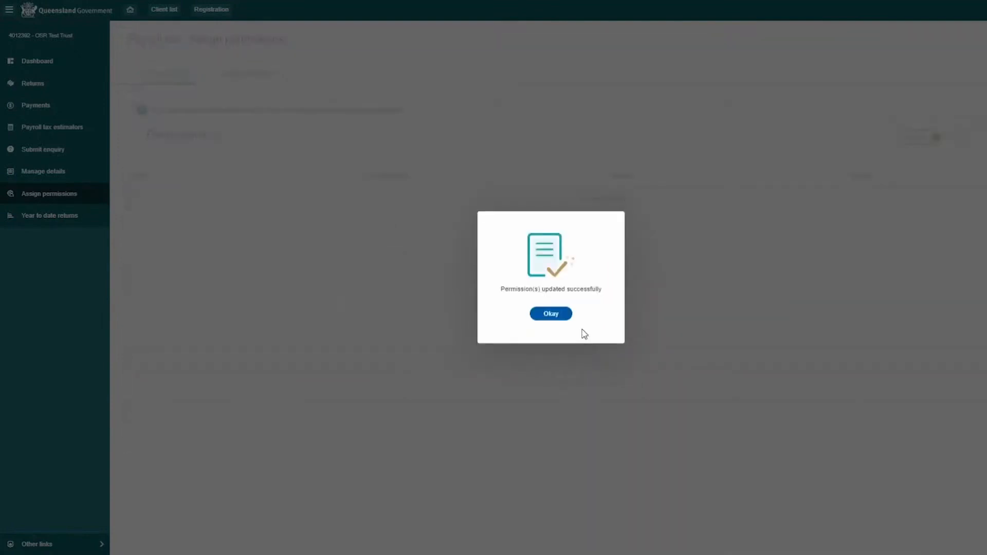
click(551, 313)
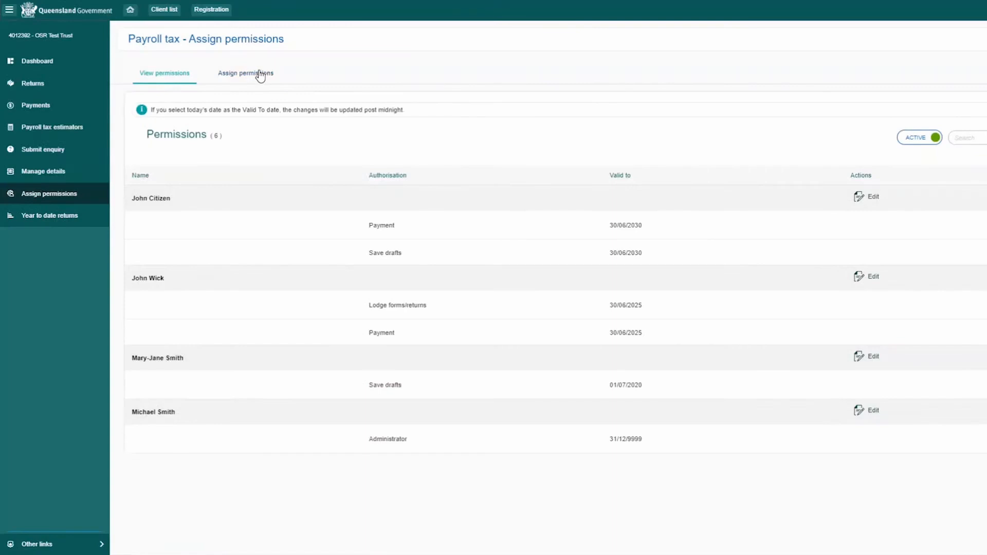
Search for a contact with surname Citizen and email starting 'jane' to find Jane Citizen
click(245, 73)
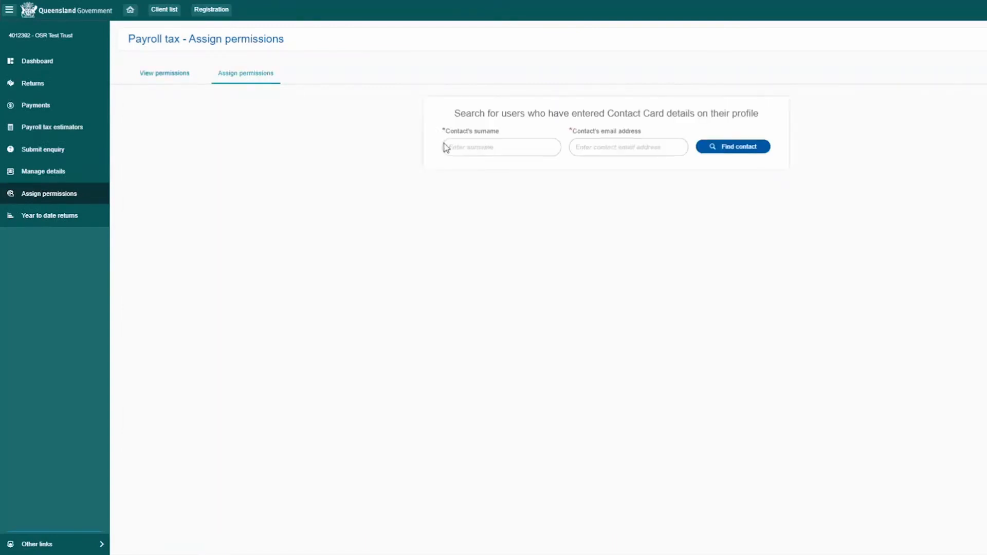
text(Citizen)
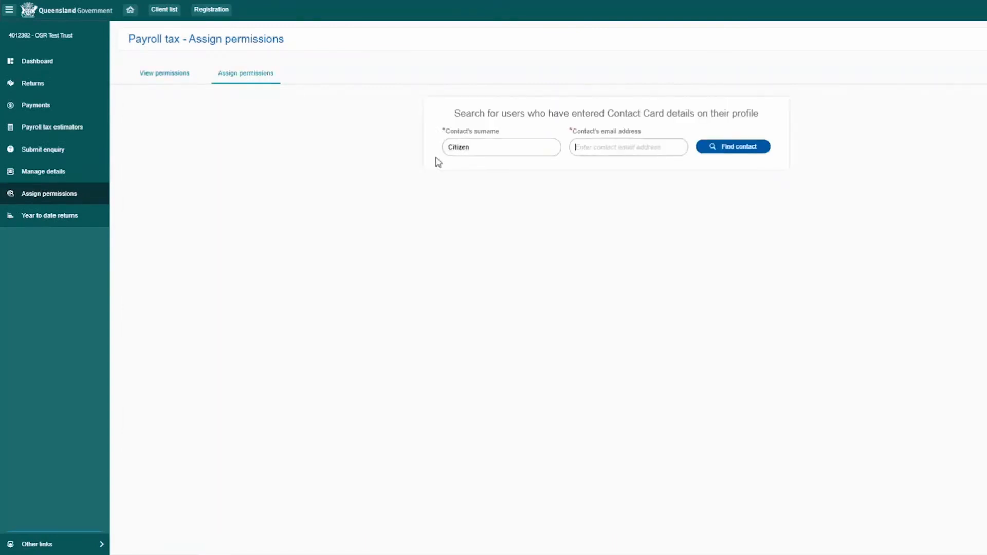
text(jane@email.com)
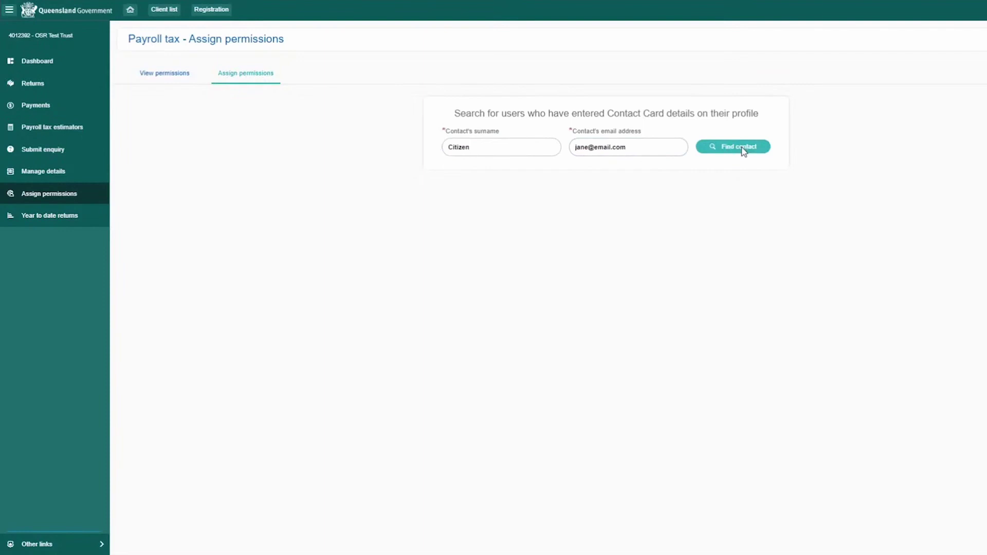
click(733, 147)
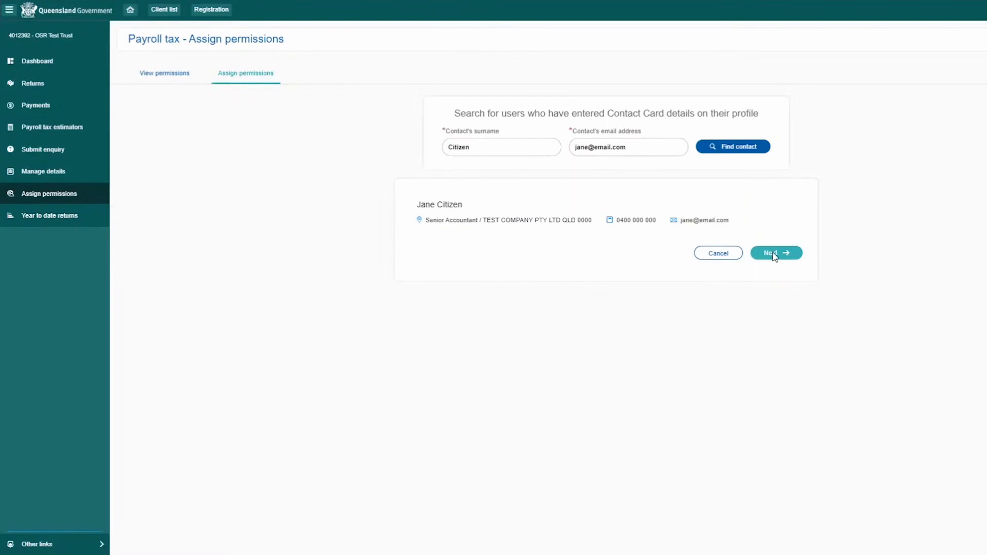
Assign Jane Citizen Administrator permission valid to 30/06/2030 and confirm
click(777, 253)
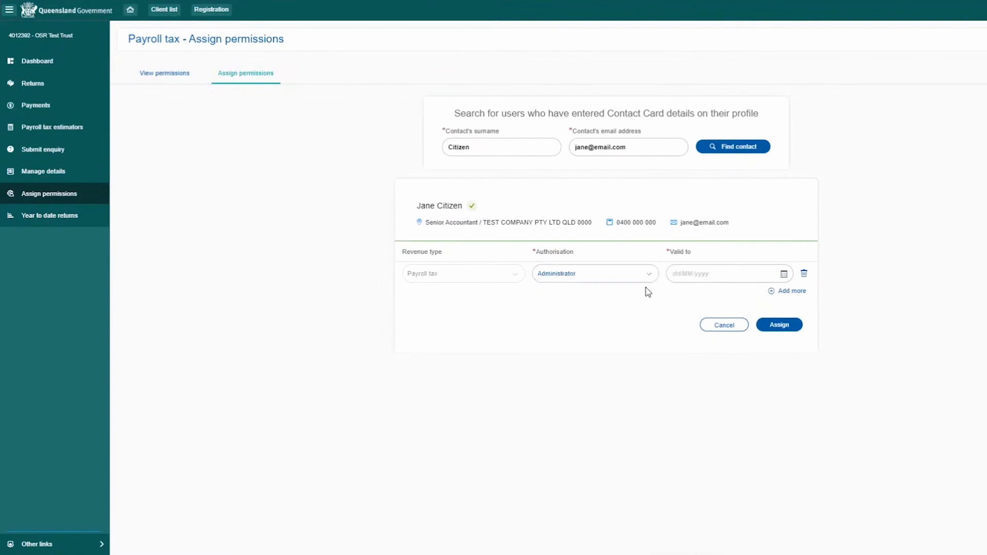
text(30/6/)
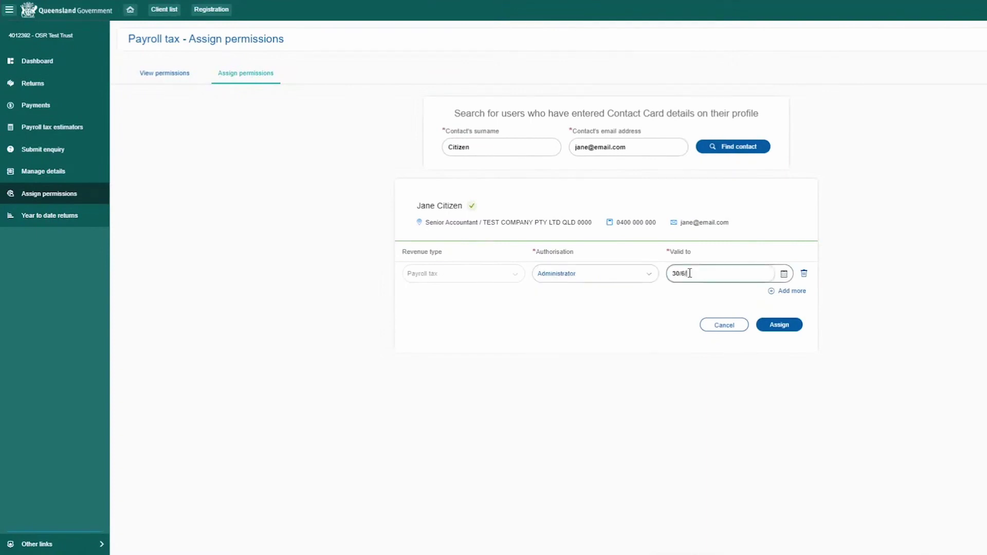
text(2030)
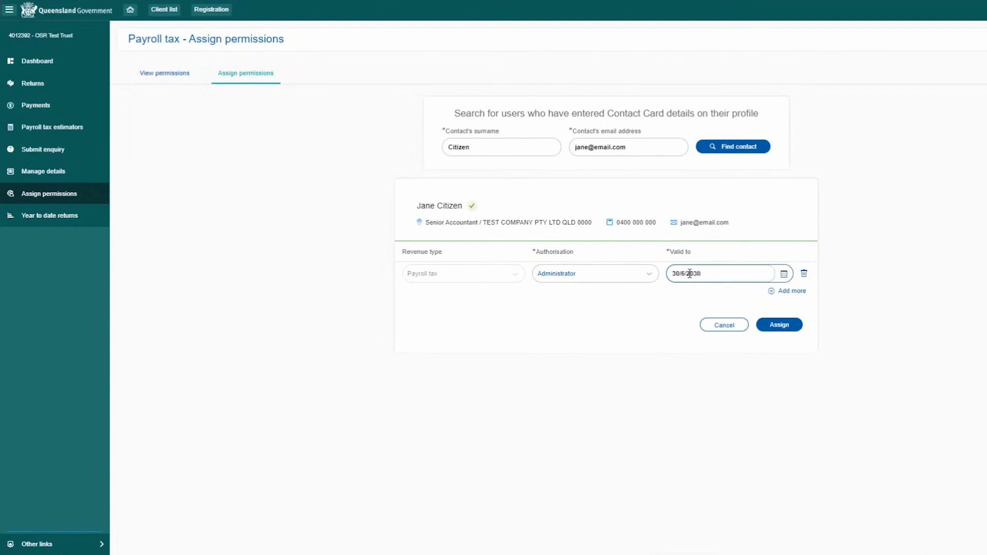
click(779, 325)
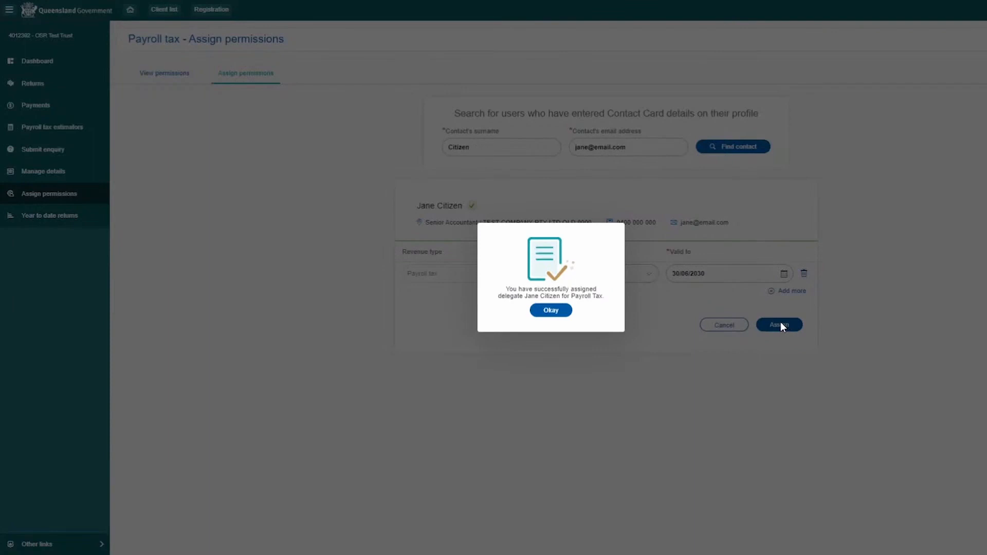
mouse_move(551, 311)
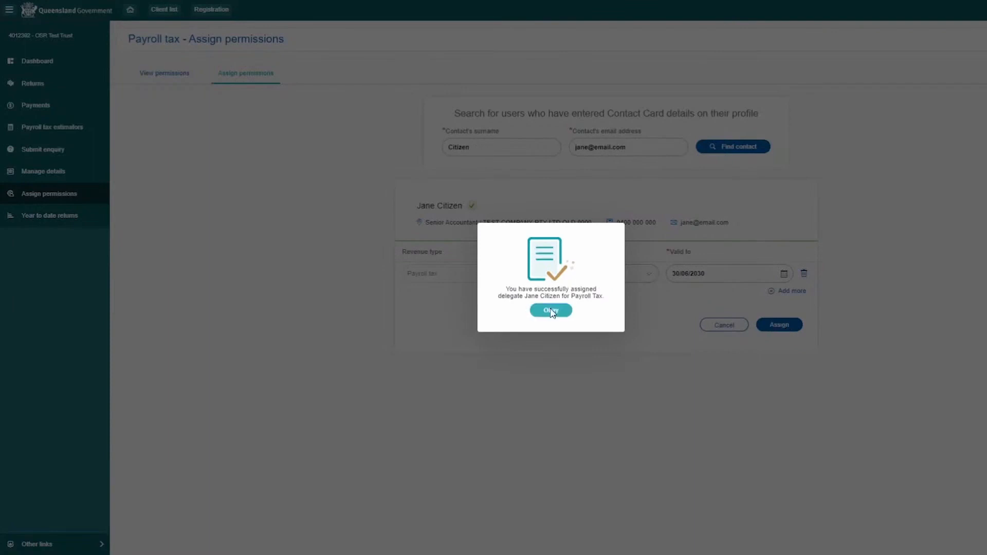
click(550, 310)
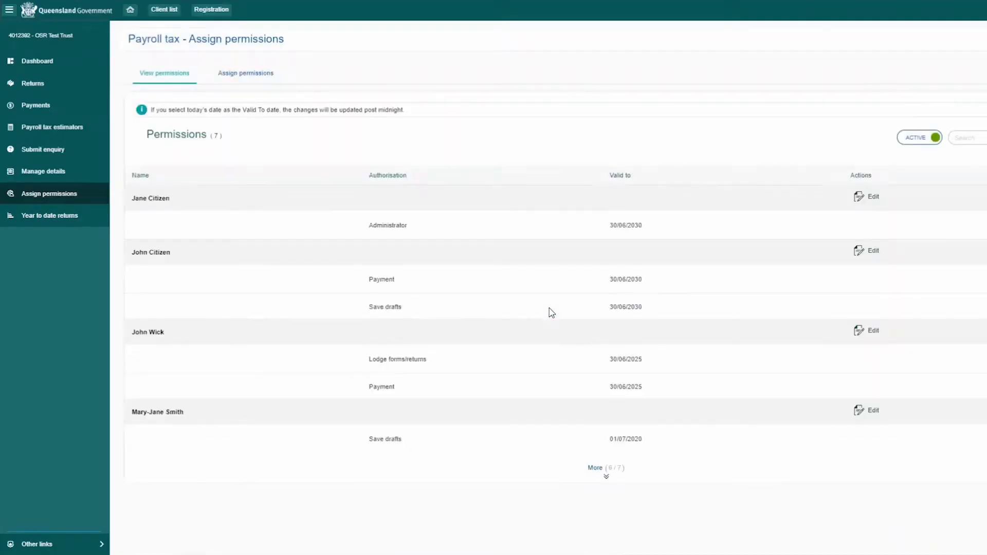